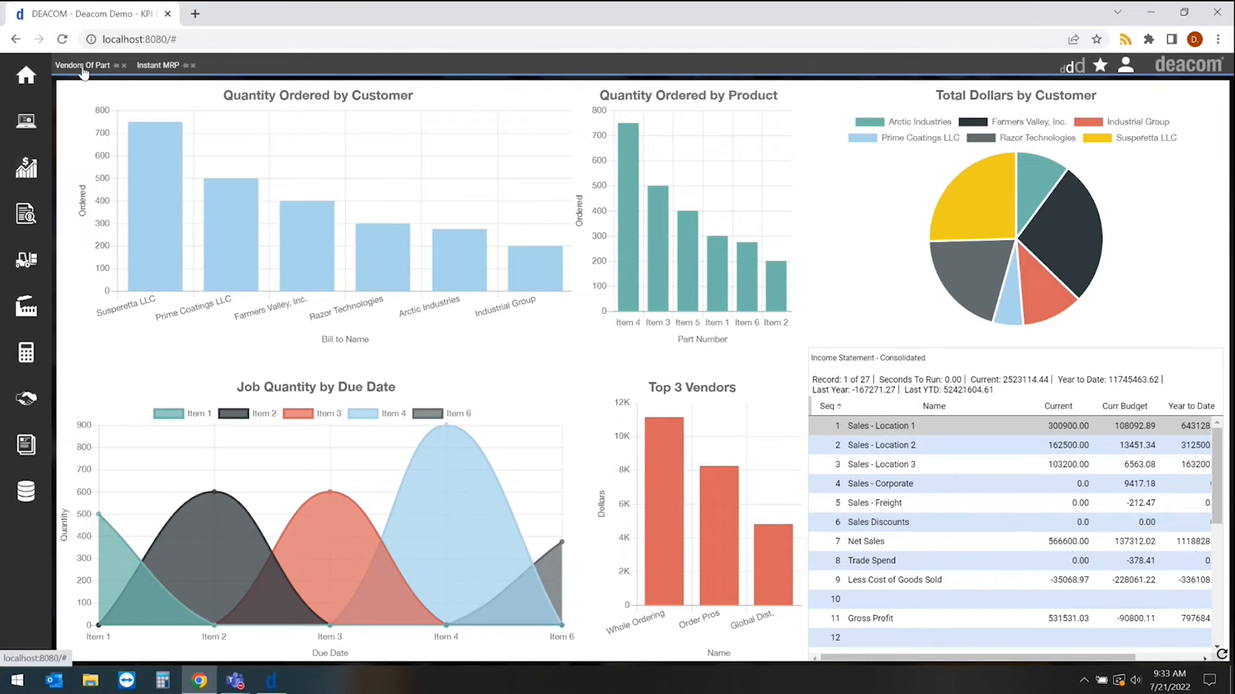
- Show the vendors of part CU-88-A275 and open the ABA Distributors vendor record
{"action": "left_click", "coordinate": [82, 64]}
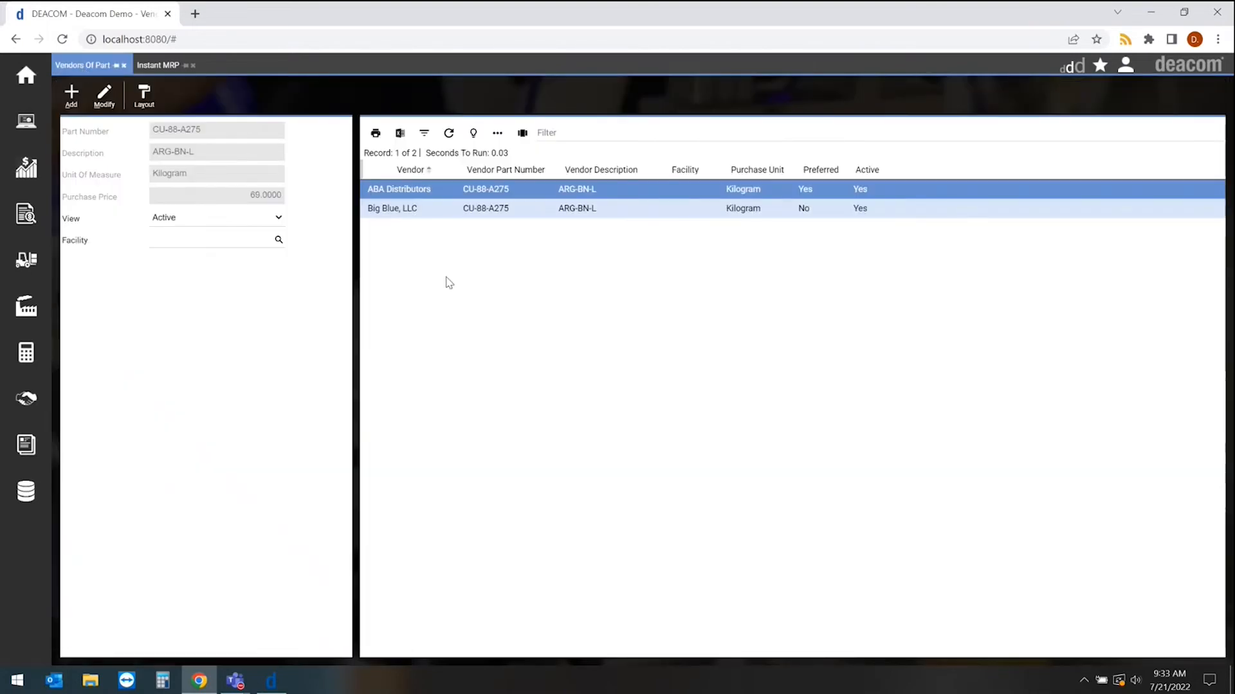
{"action": "mouse_move", "coordinate": [303, 274]}
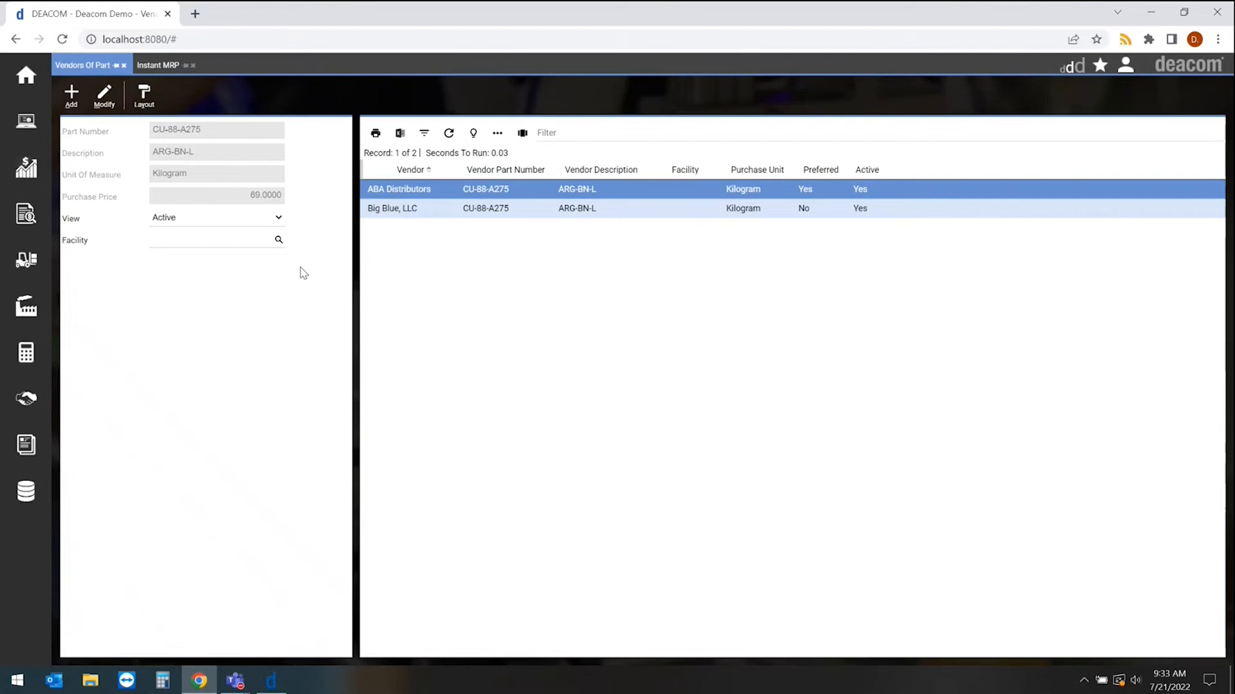
{"action": "mouse_move", "coordinate": [308, 249]}
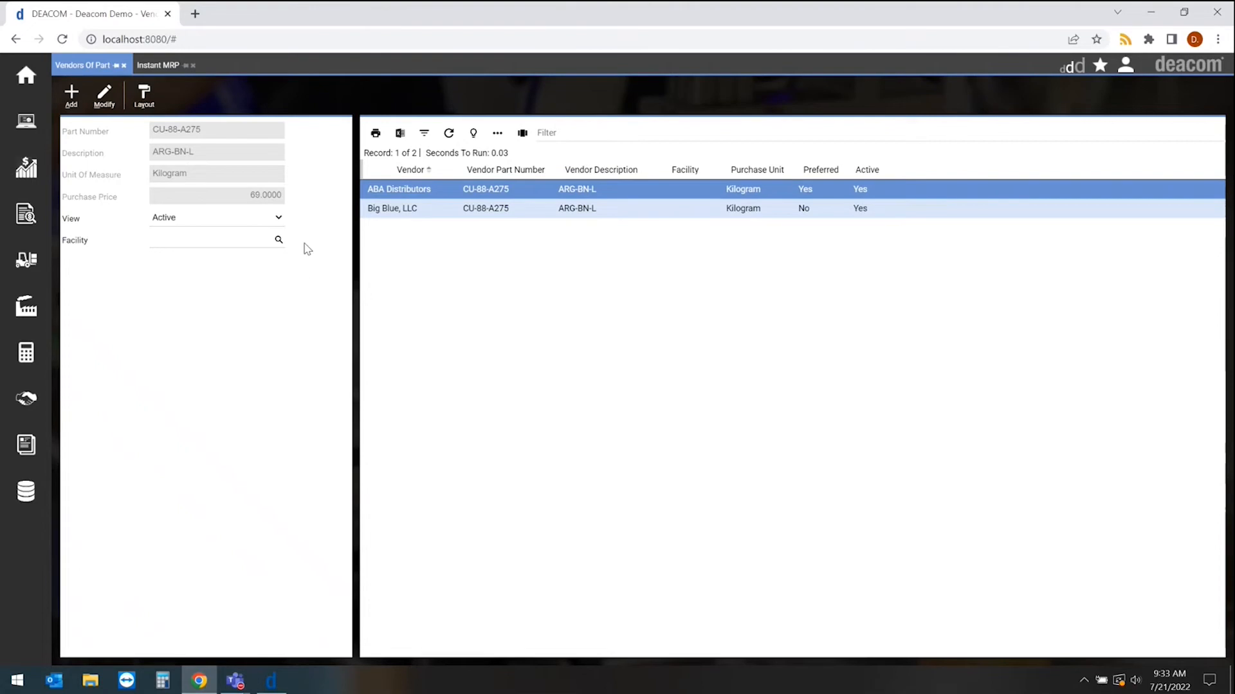
{"action": "mouse_move", "coordinate": [374, 203]}
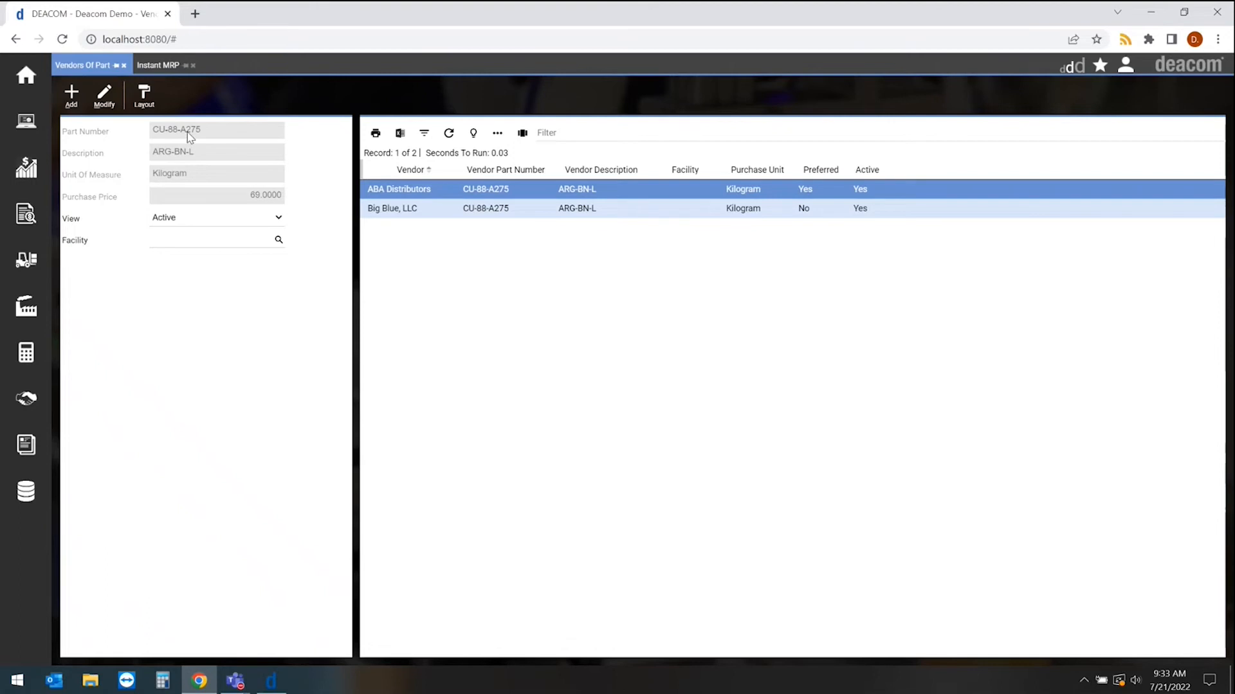
{"action": "mouse_move", "coordinate": [418, 205]}
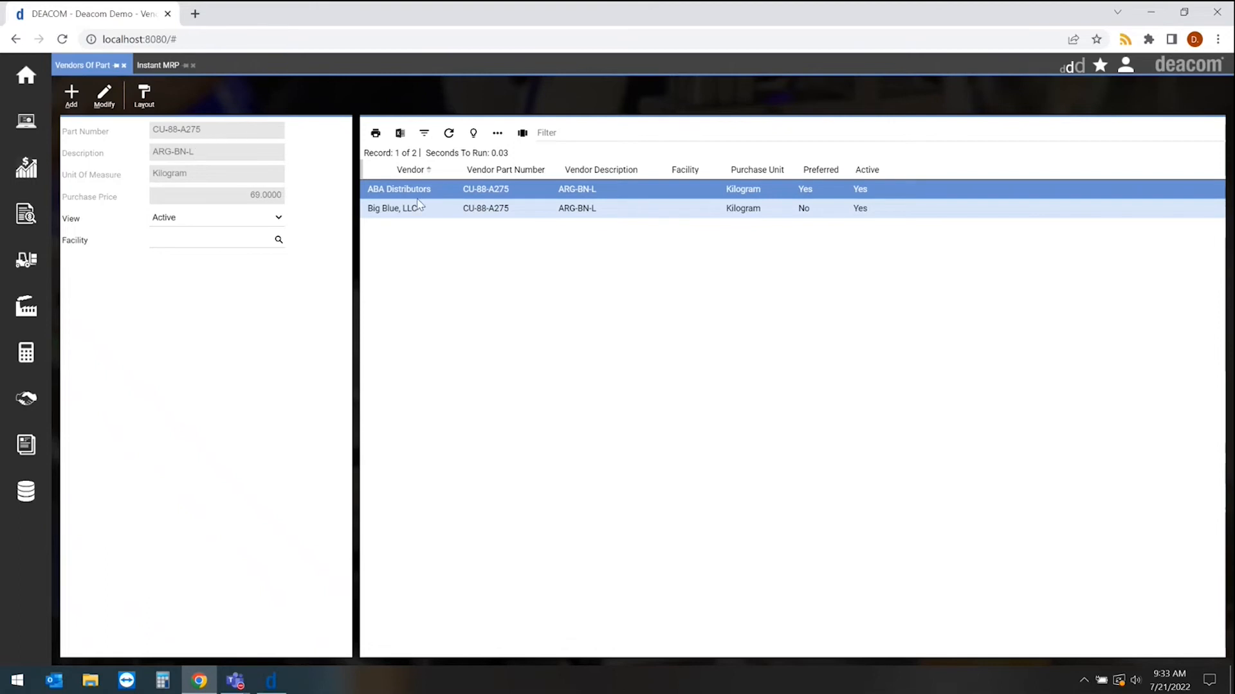
{"action": "double_click", "coordinate": [398, 189]}
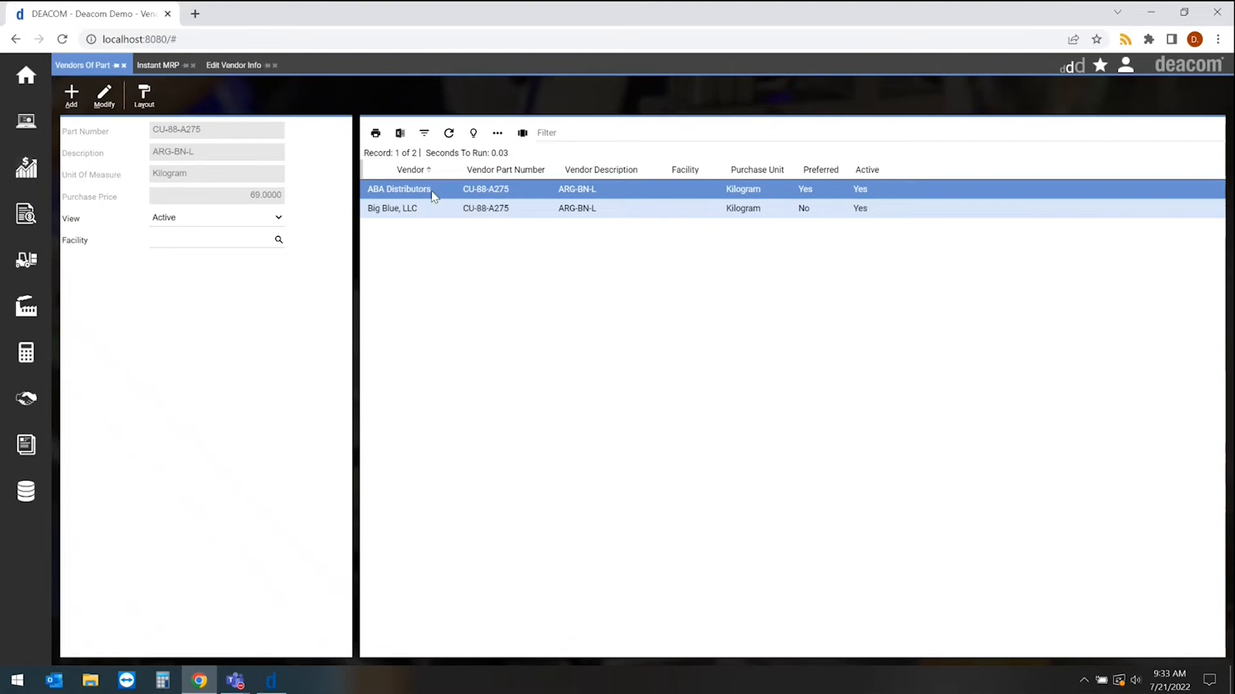
- Review ABA Distributors (preferred, 69.00) details, then return to the Instant MRP results
{"action": "double_click", "coordinate": [399, 189]}
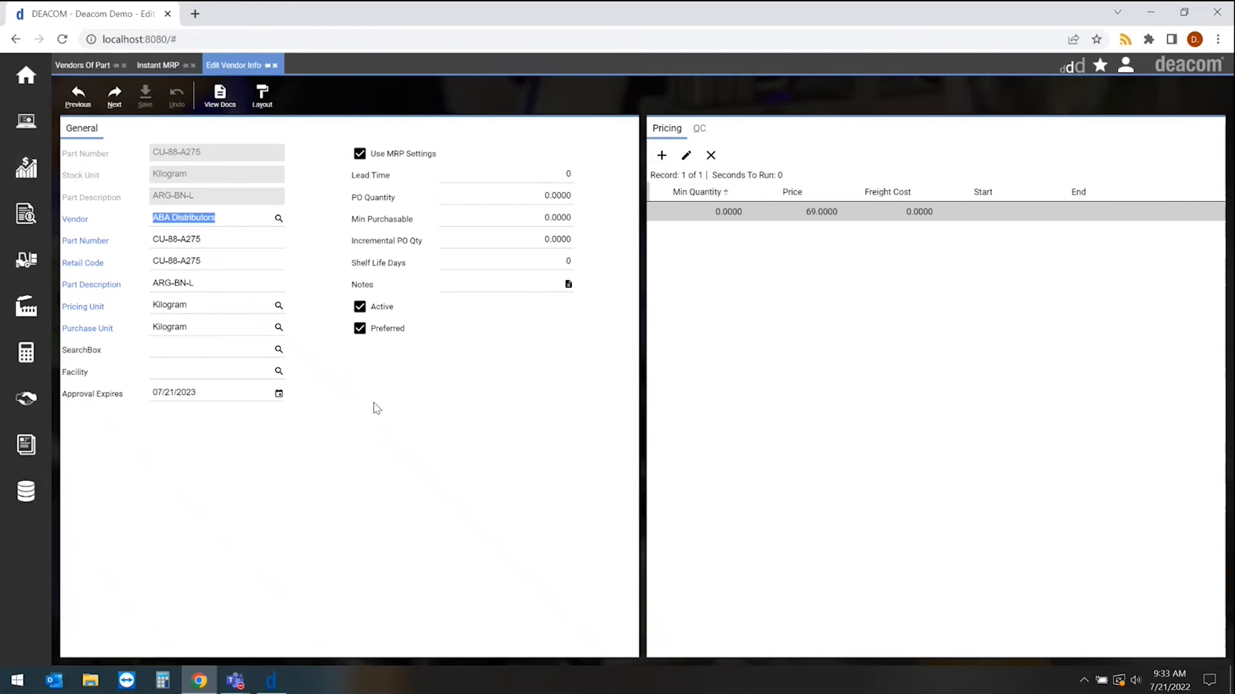
{"action": "mouse_move", "coordinate": [398, 342]}
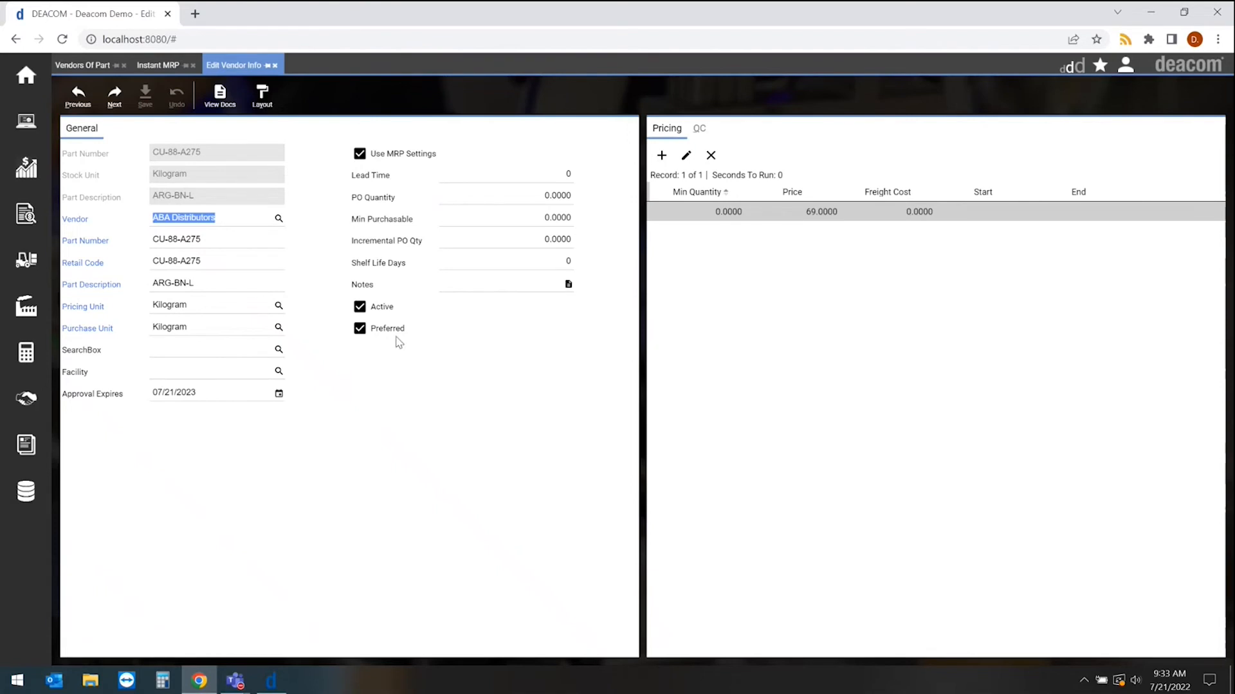
{"action": "mouse_move", "coordinate": [136, 159]}
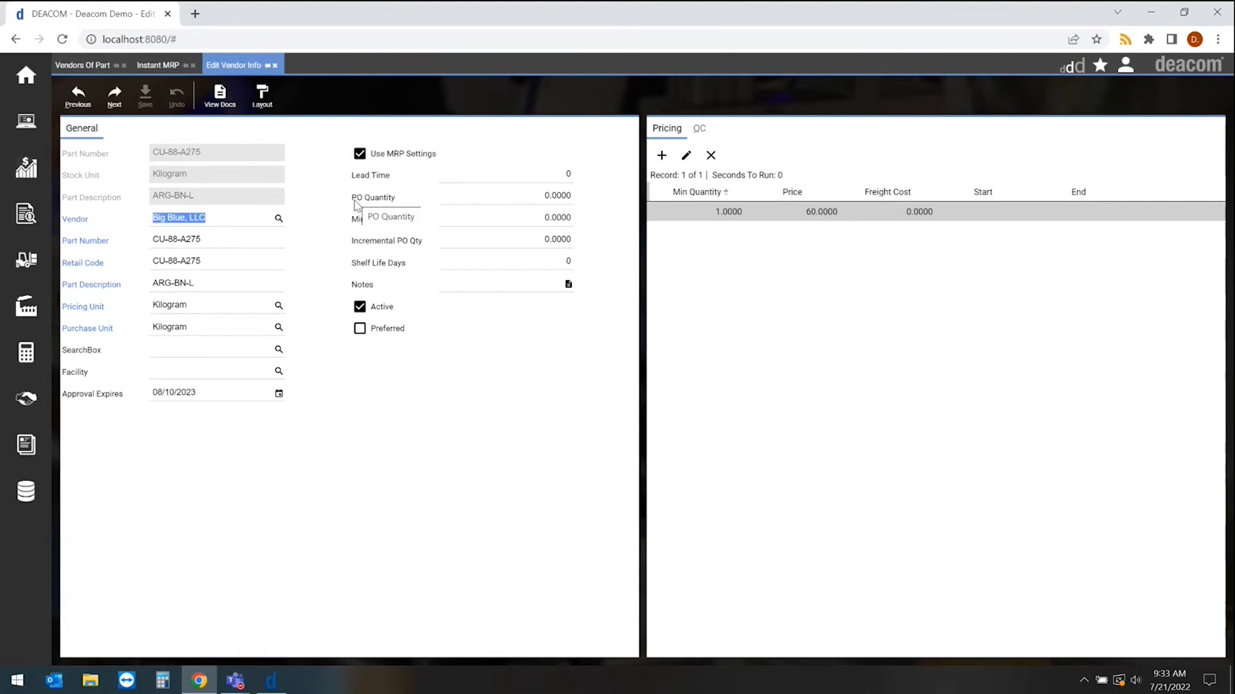
{"action": "mouse_move", "coordinate": [383, 461]}
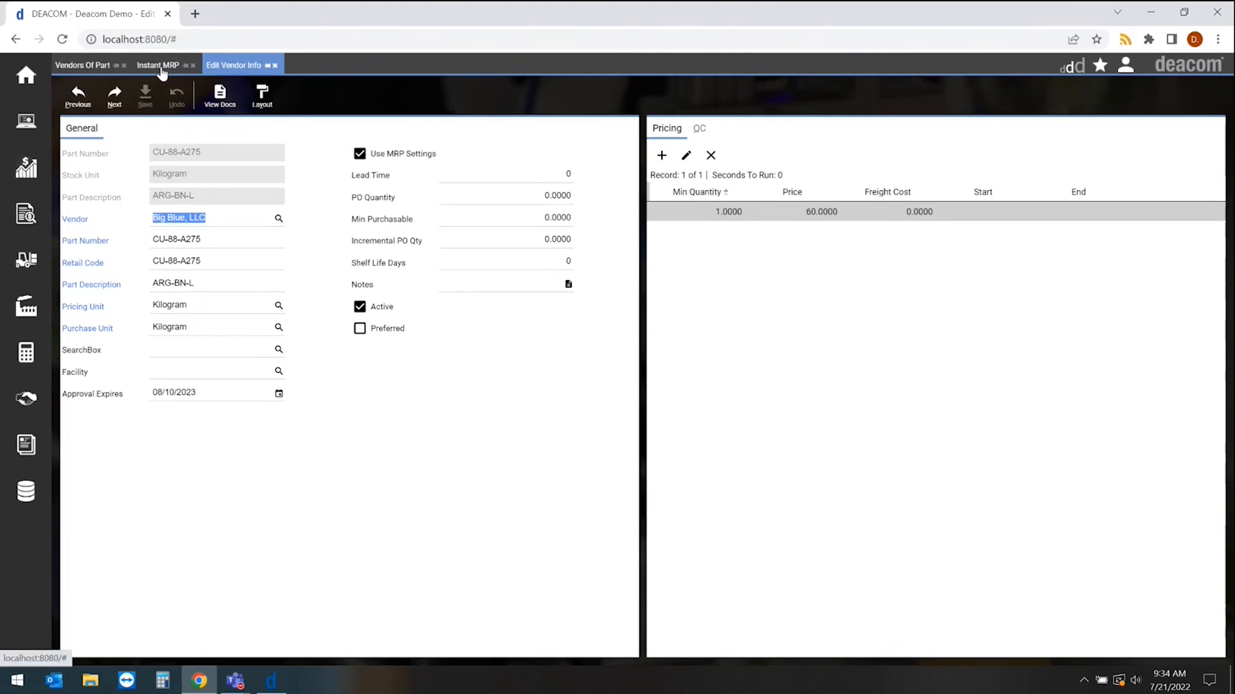
{"action": "left_click", "coordinate": [157, 64]}
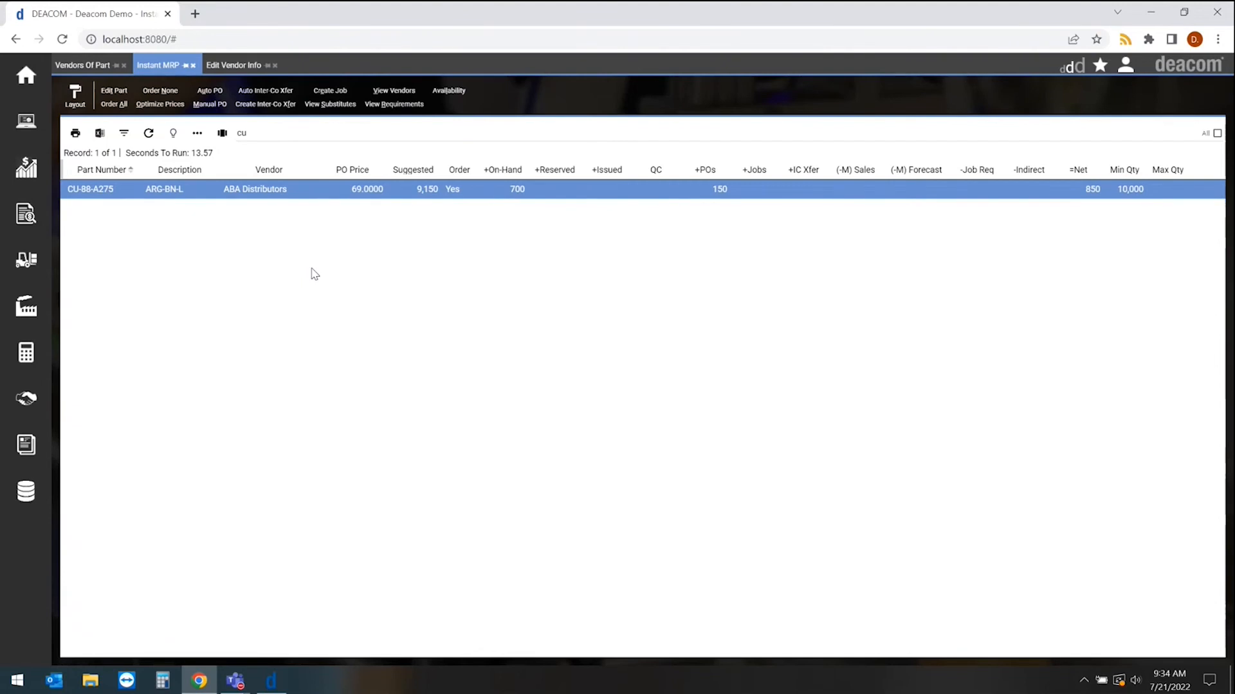
{"action": "mouse_move", "coordinate": [299, 196]}
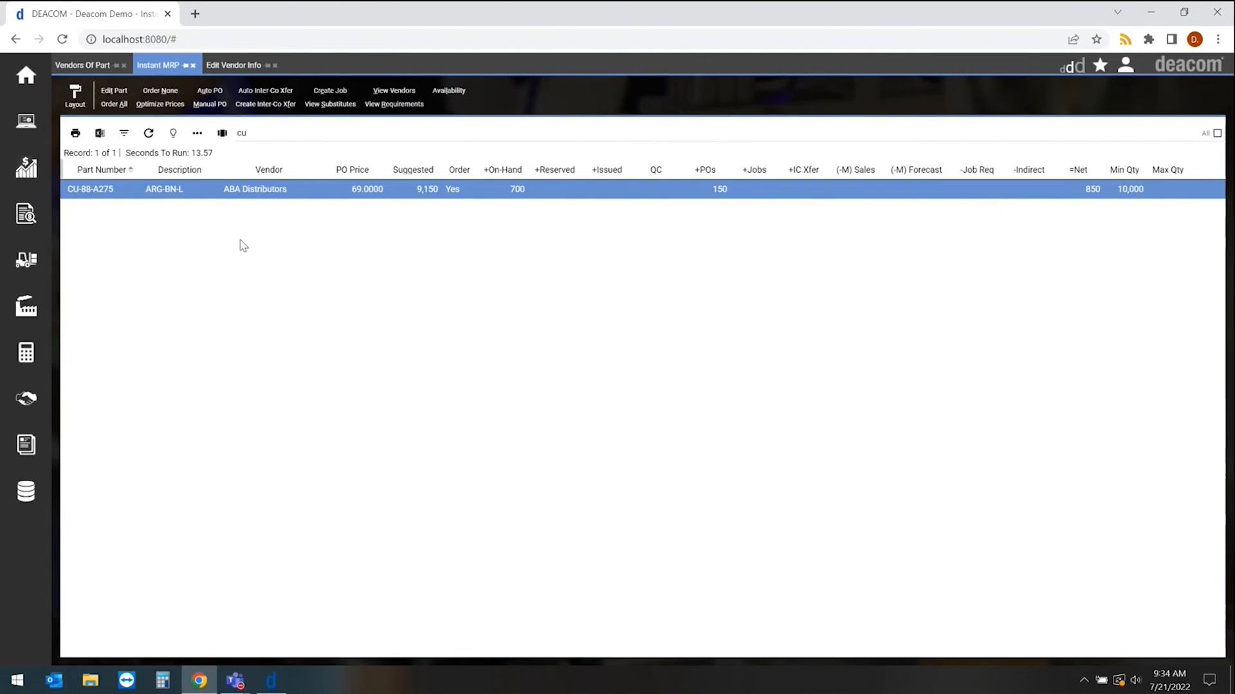
{"action": "mouse_move", "coordinate": [424, 197]}
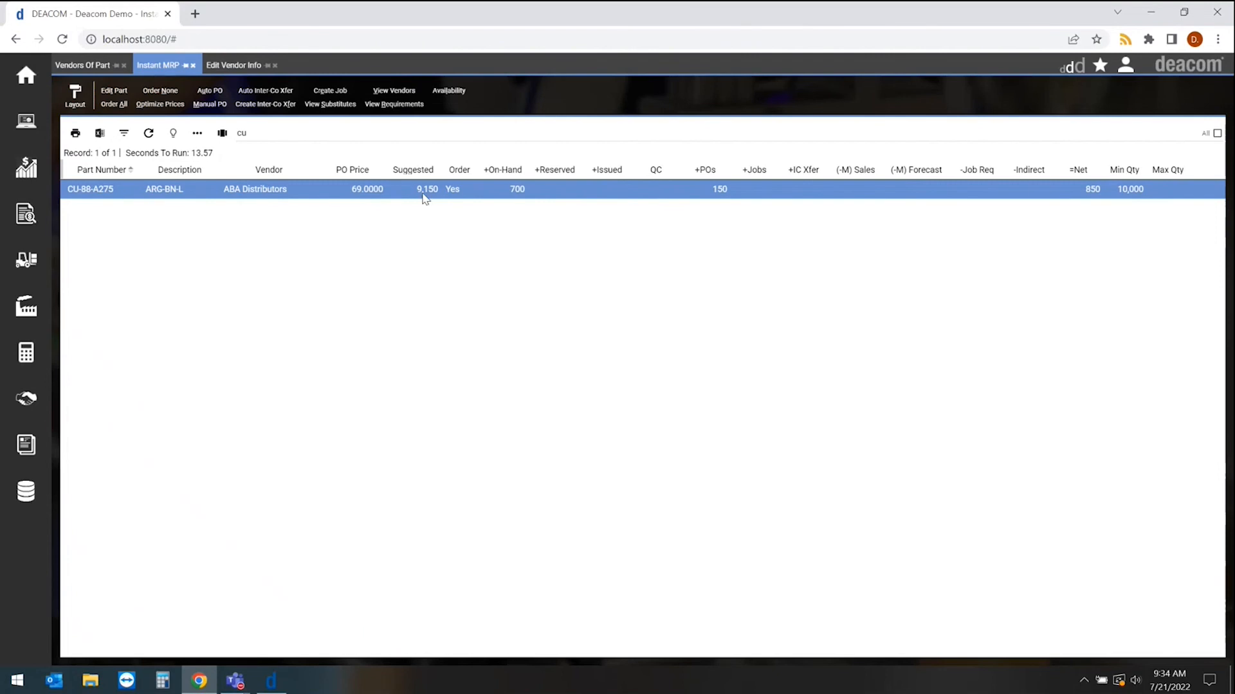
{"action": "mouse_move", "coordinate": [425, 207]}
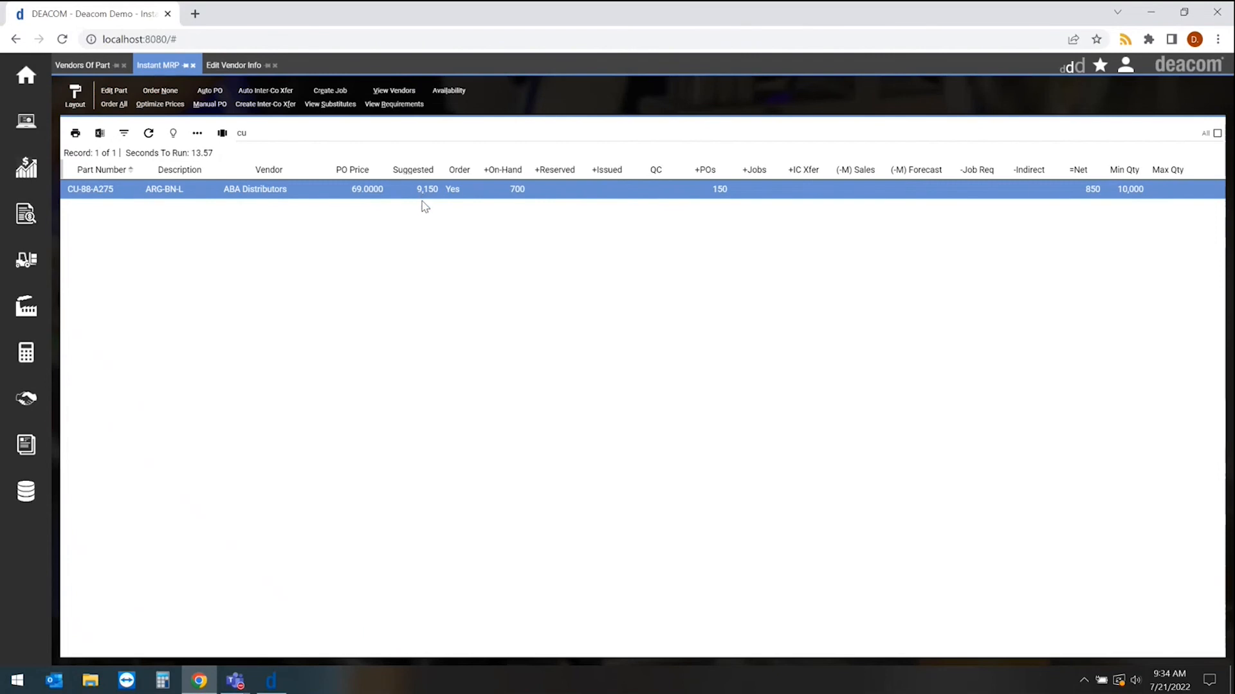
{"action": "mouse_move", "coordinate": [423, 212]}
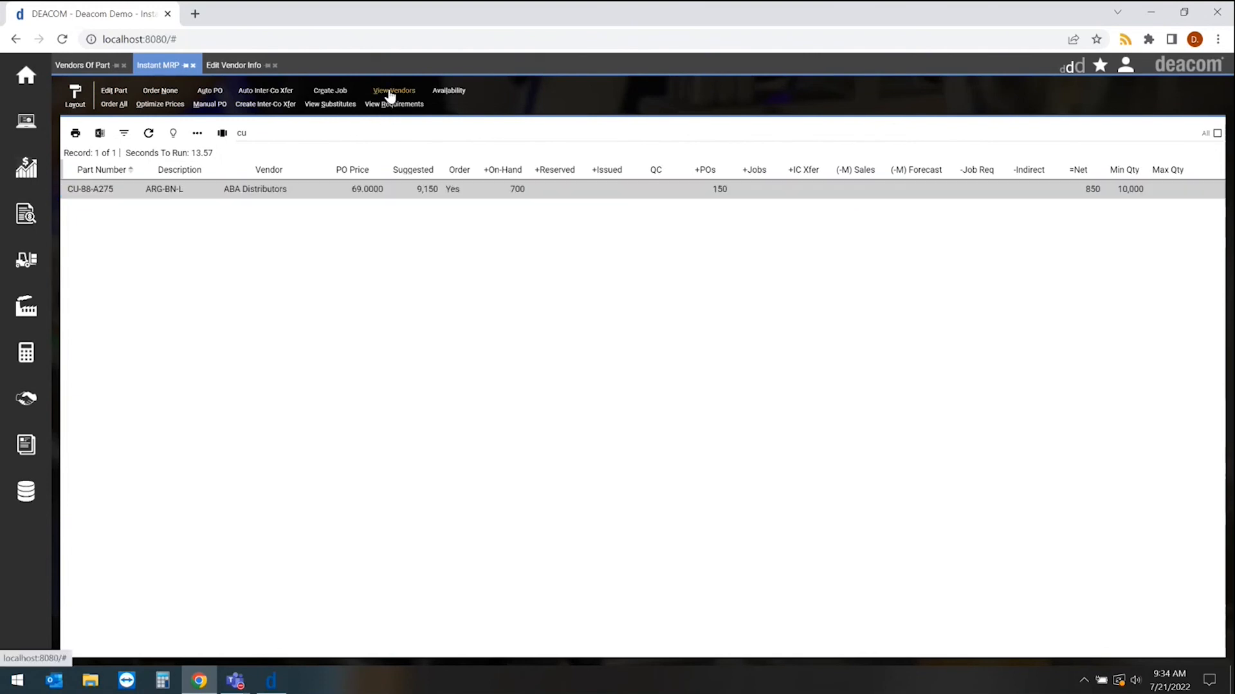
- Pick Big Blue, LLC from the part's vendor list as the MRP row vendor at 60.0000
{"action": "left_click", "coordinate": [393, 90]}
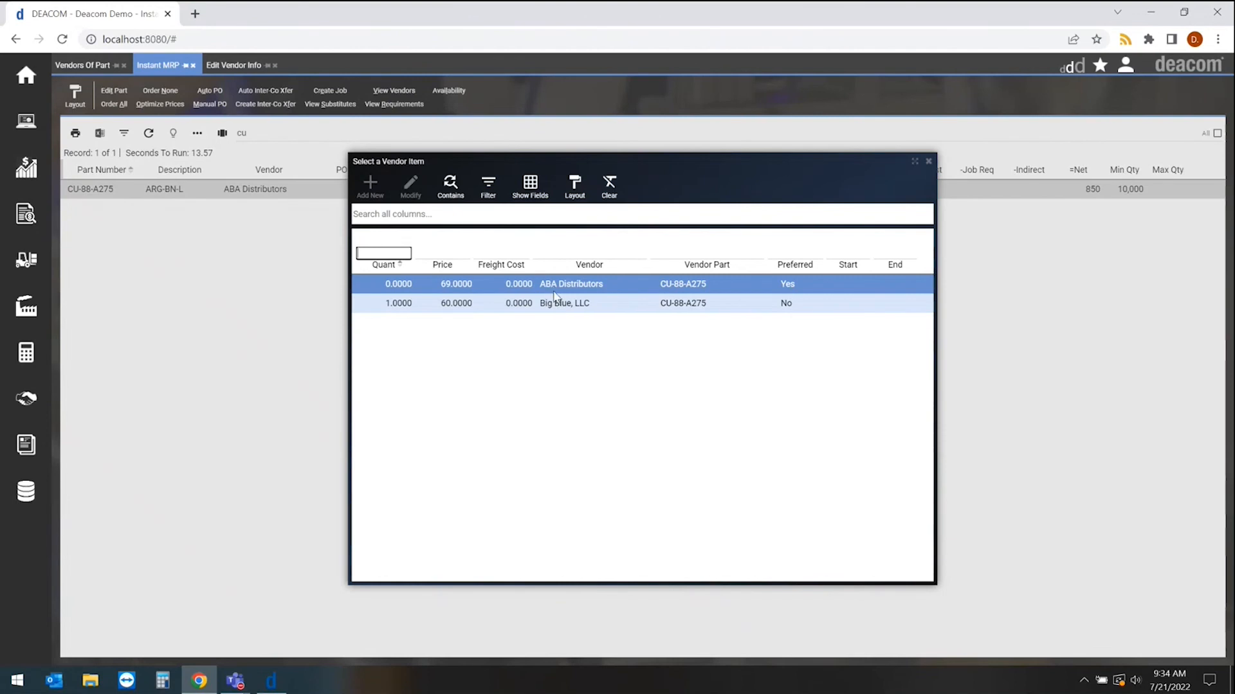
{"action": "double_click", "coordinate": [564, 302]}
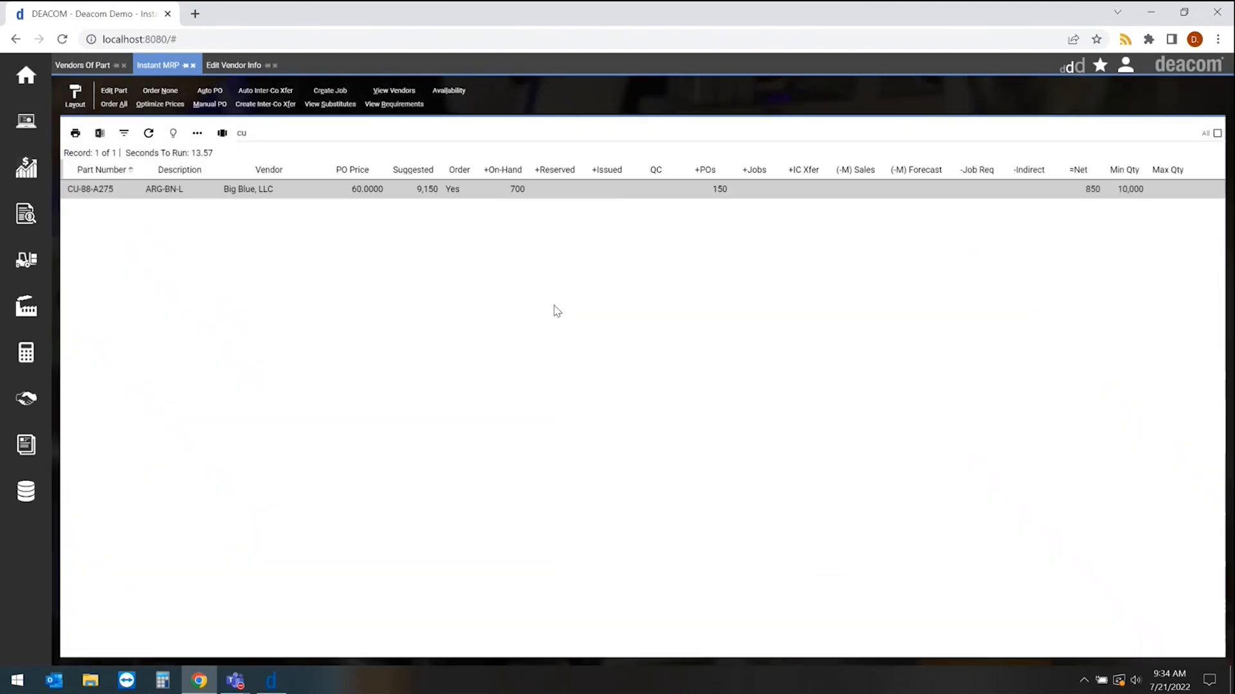
{"action": "mouse_move", "coordinate": [253, 214]}
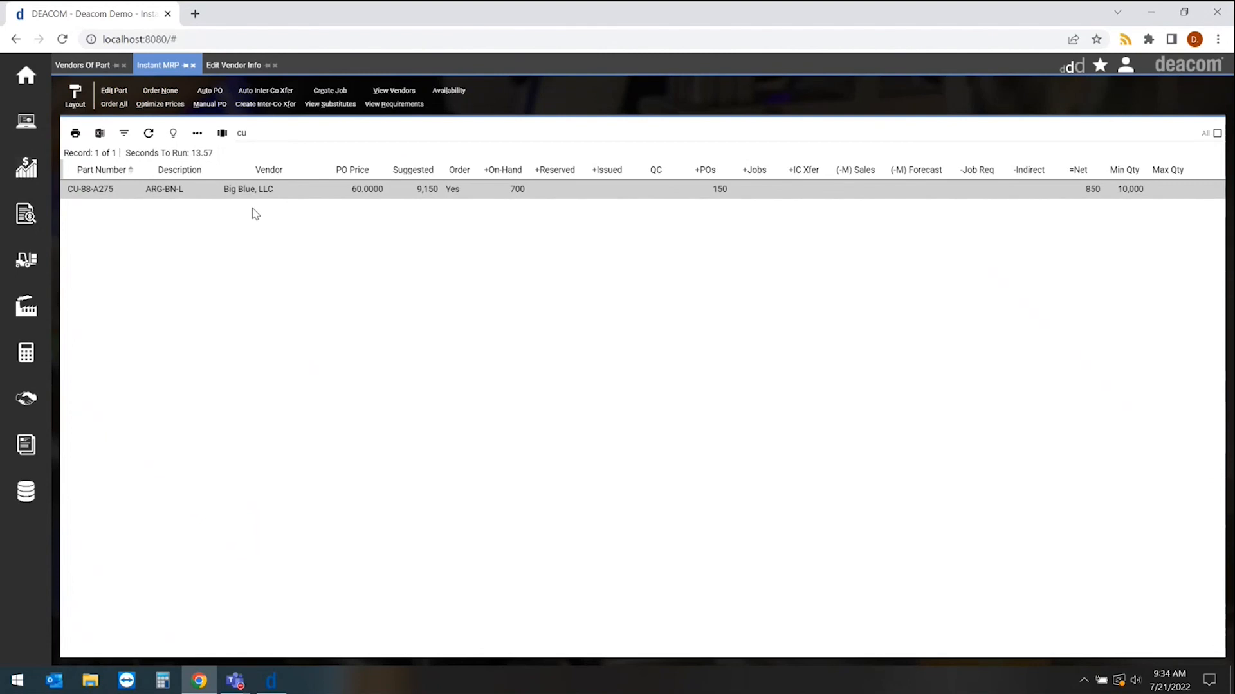
{"action": "mouse_move", "coordinate": [248, 231]}
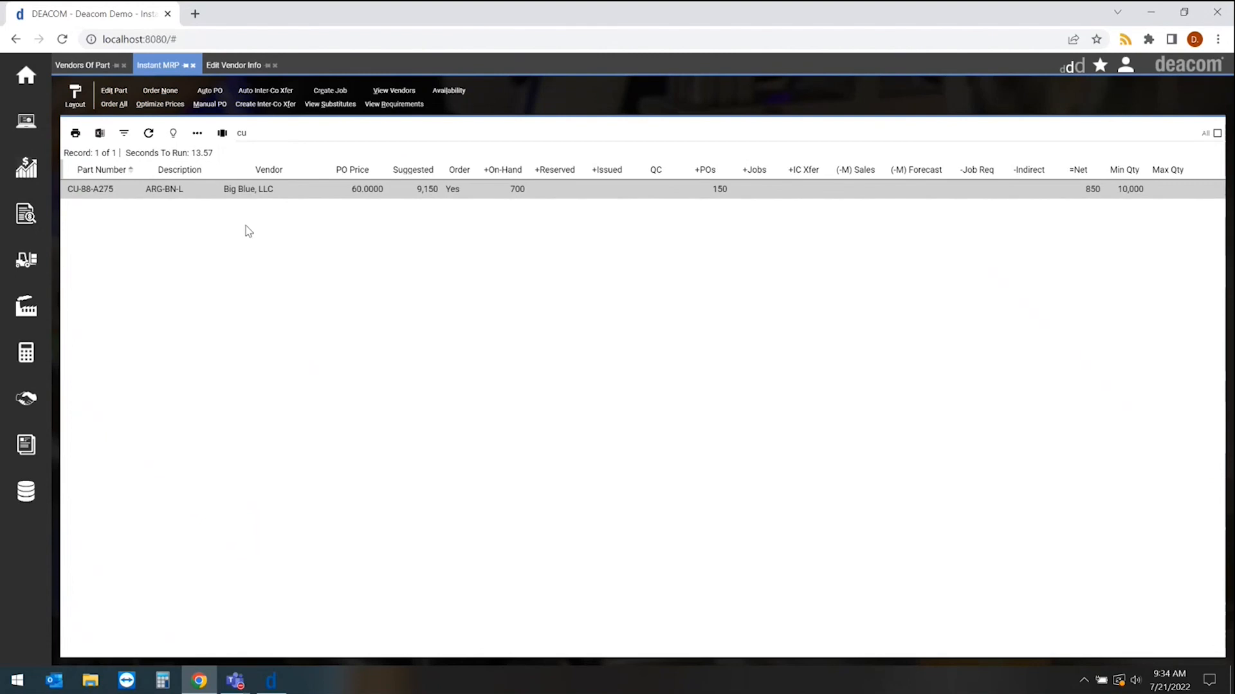